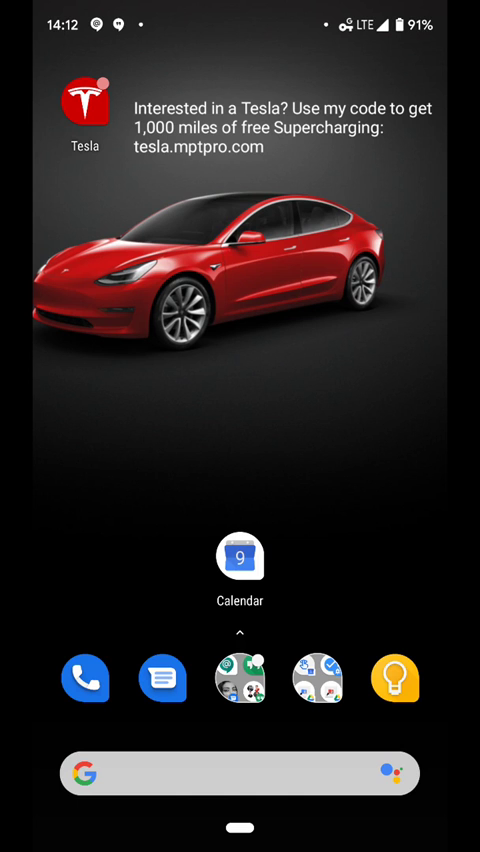
Launch Google Calendar and bring up the new-item choices over the April 9 day view
click(240, 572)
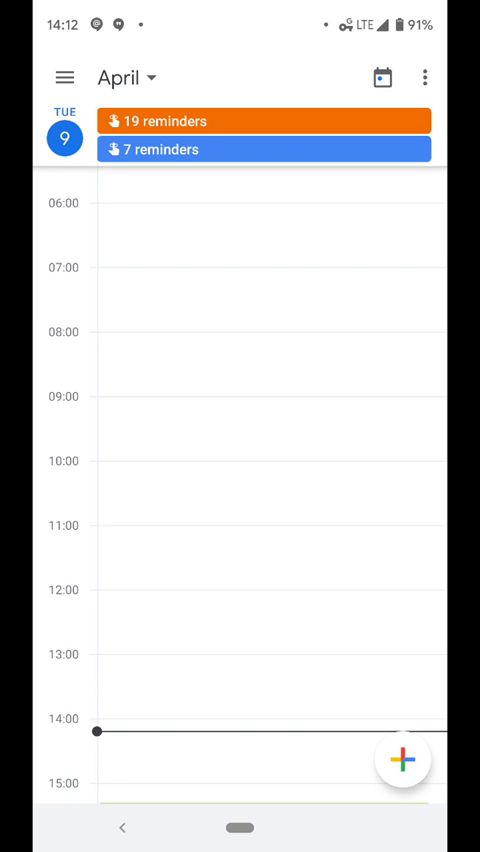
click(404, 760)
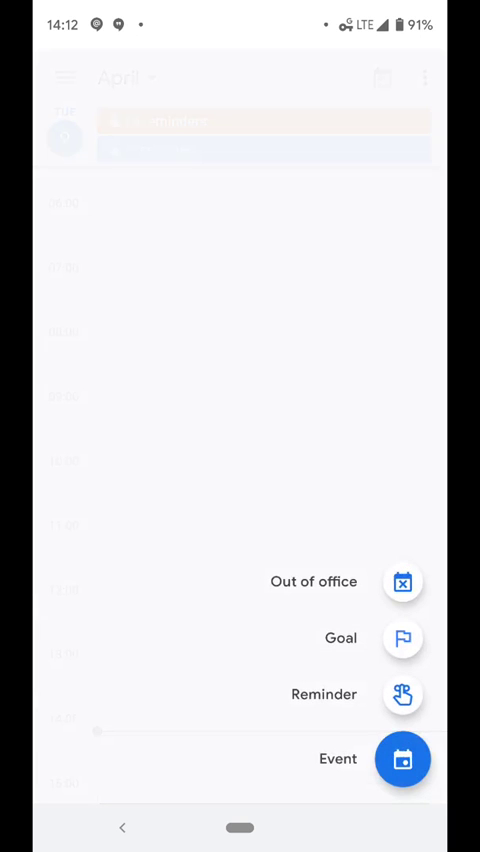
click(404, 760)
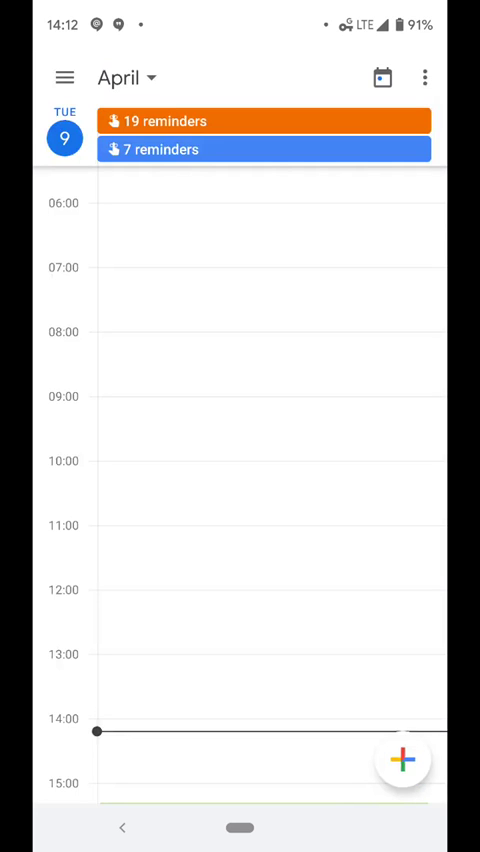
click(404, 760)
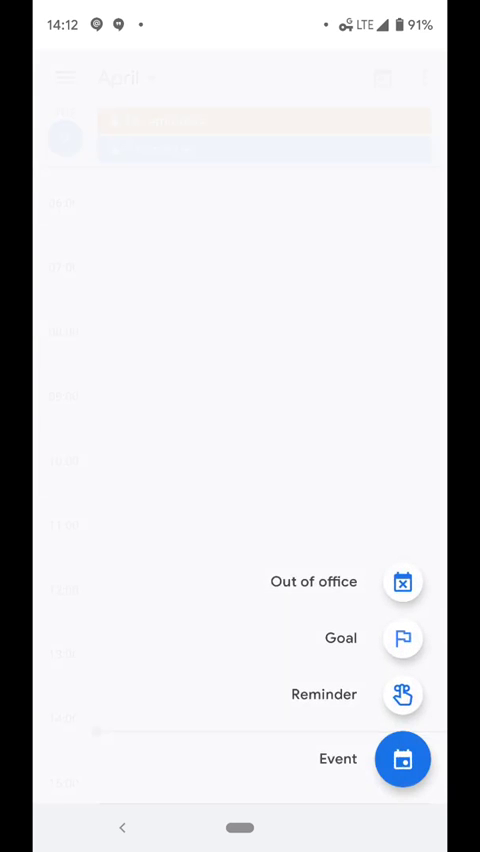
Draft an all-day reminder titled 'Get millk' and pick Wednesday, April 10 as its date
click(402, 694)
text(Get millk)
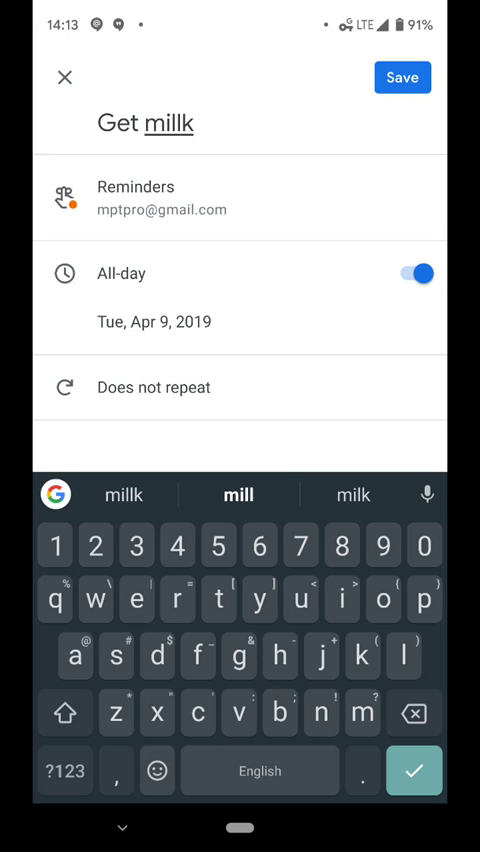
click(192, 124)
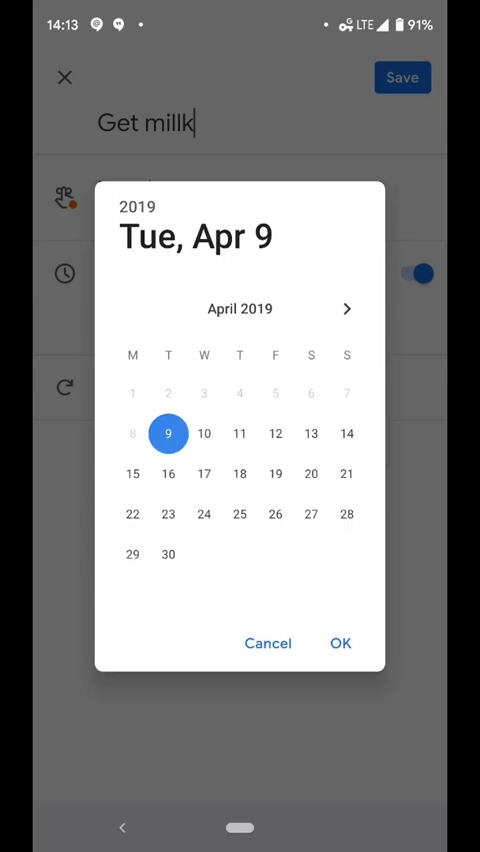
click(204, 432)
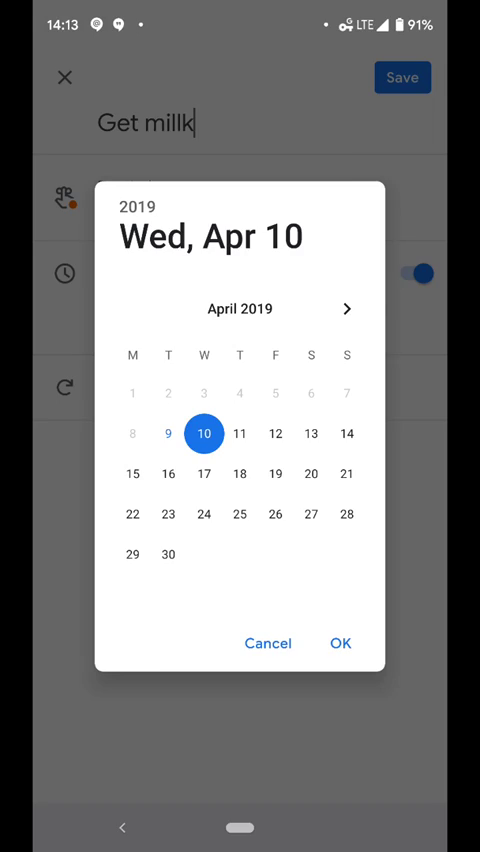
Save the 'Get millk' reminder and browse back through Tuesday, April 9's hours
click(340, 644)
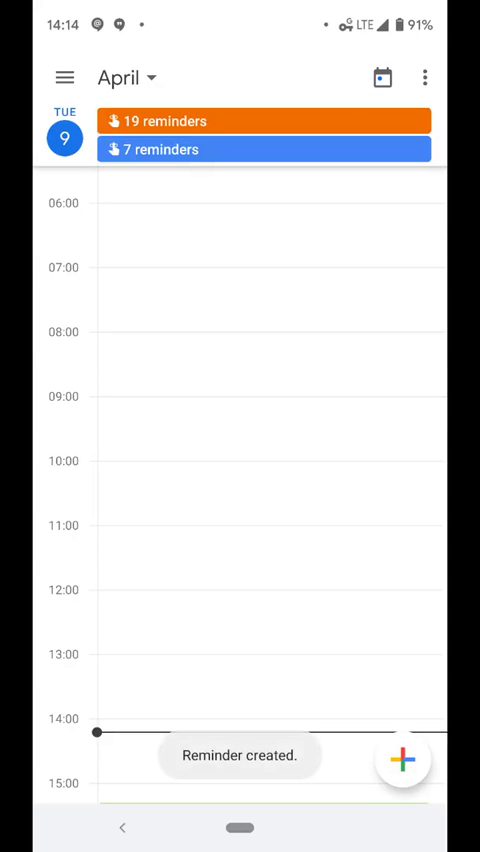
scroll(left, 3)
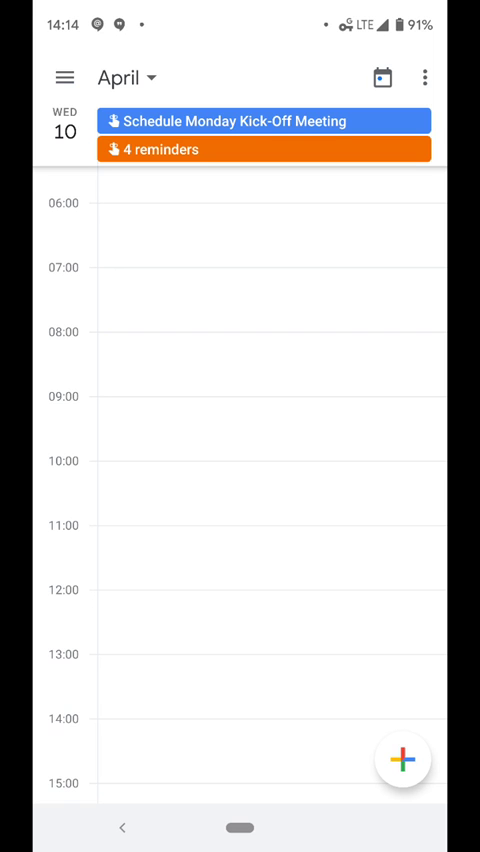
scroll(down, 3)
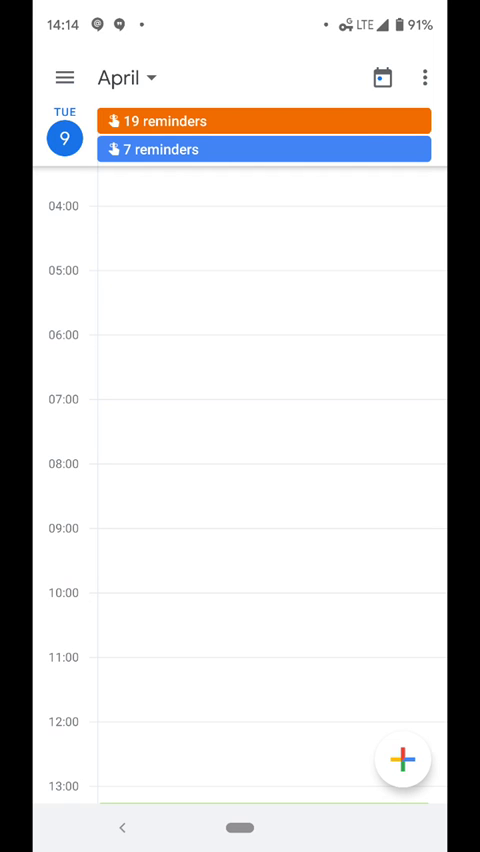
scroll(down, 3)
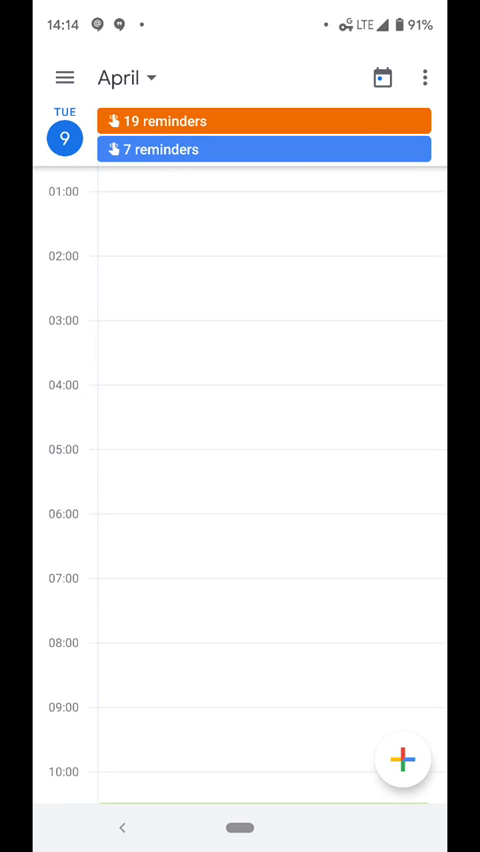
scroll(down, 3)
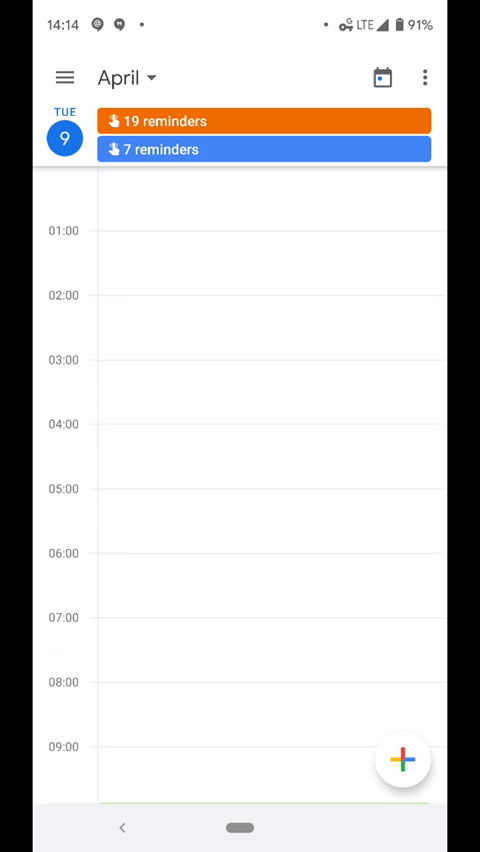
scroll(down, 3)
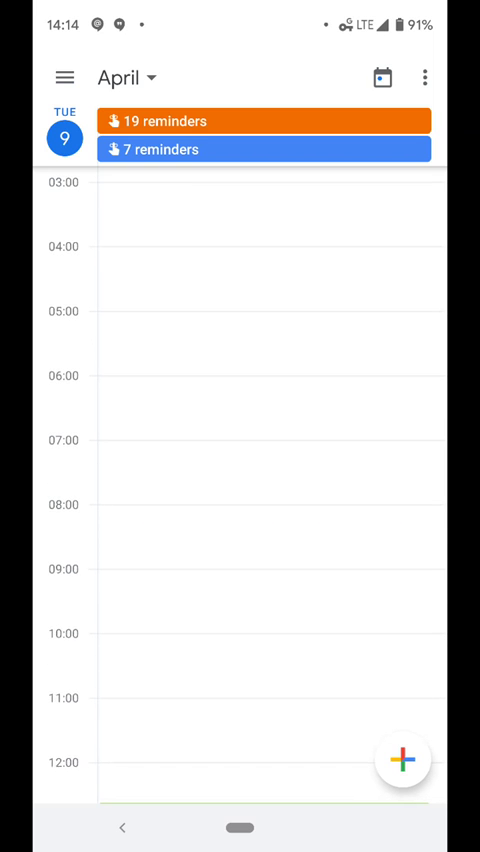
Mark one April 10 reminder as done, leaving Get millk, Post Daily Life Lesson and Post Today's Meme
scroll(down, 3)
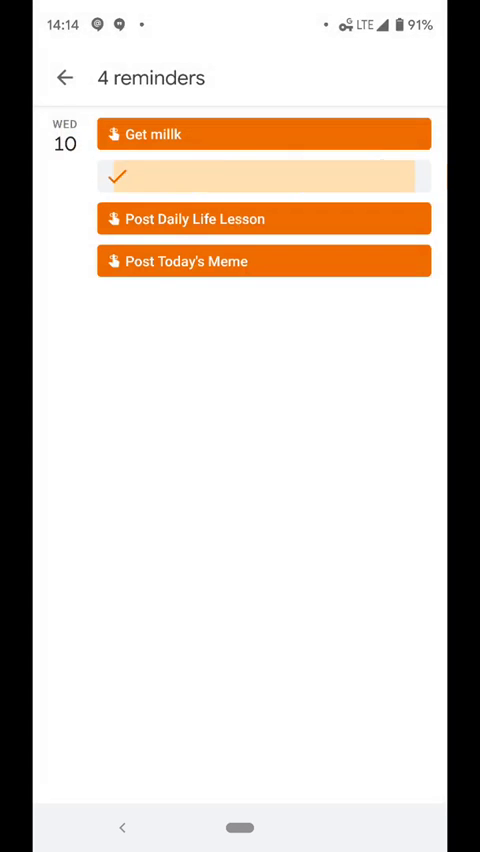
click(264, 176)
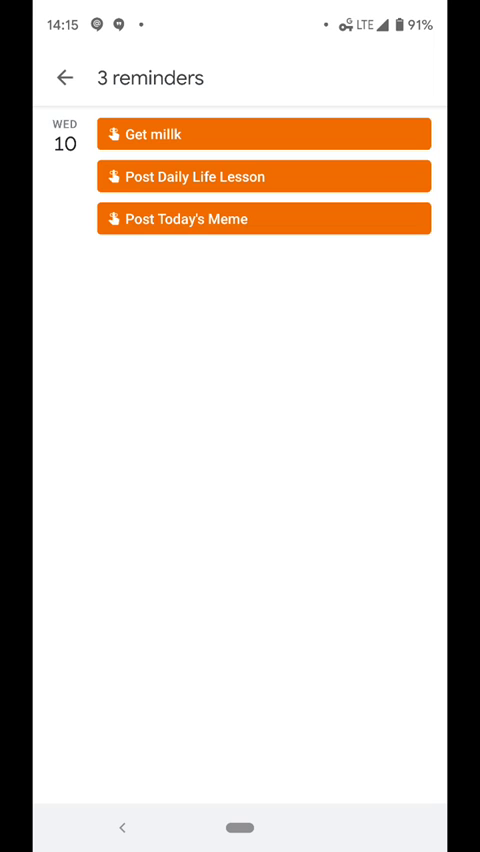
View the 'Get millk' reminder details and leave them again
click(264, 132)
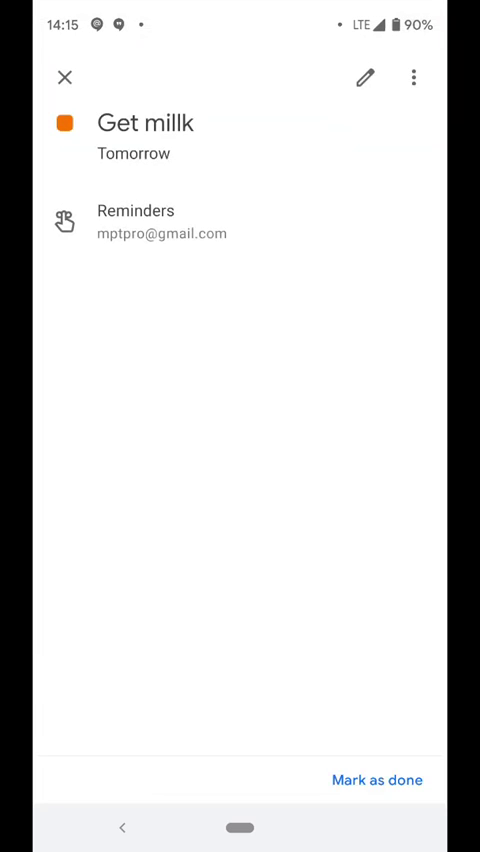
click(416, 78)
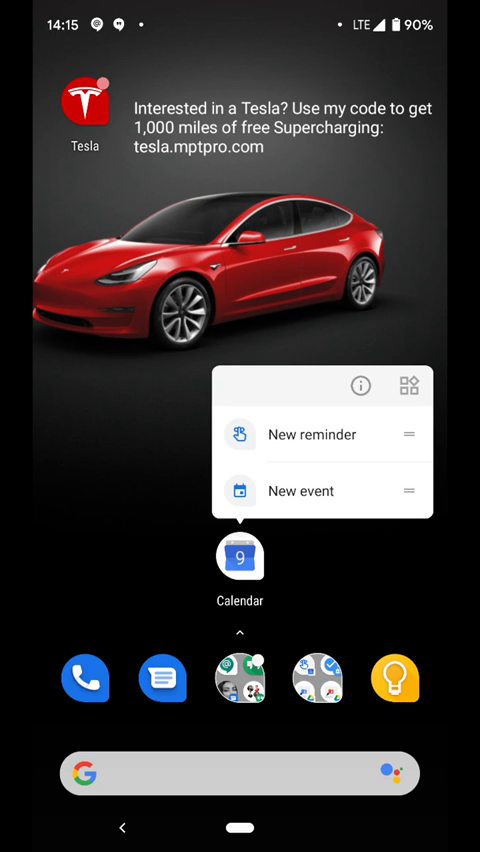
Draft a non-repeating 'Get bread' reminder from the home-screen shortcut, then discard it unsaved
click(312, 434)
text(Get bread)
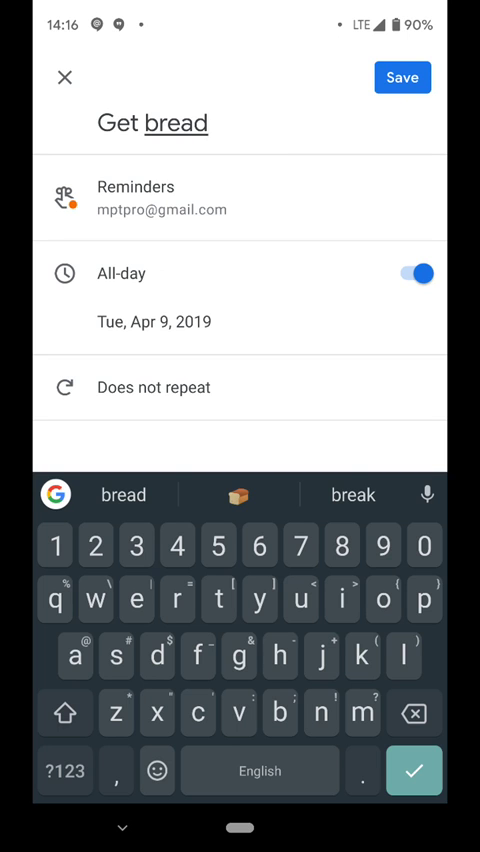
click(152, 388)
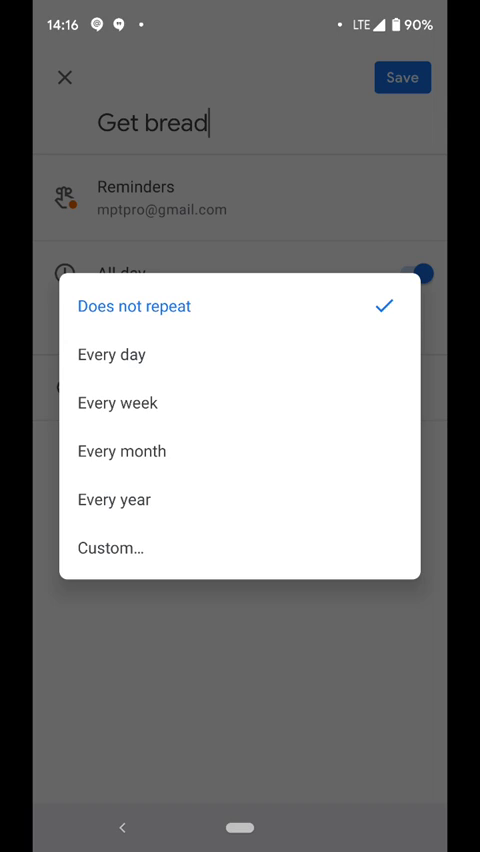
click(136, 306)
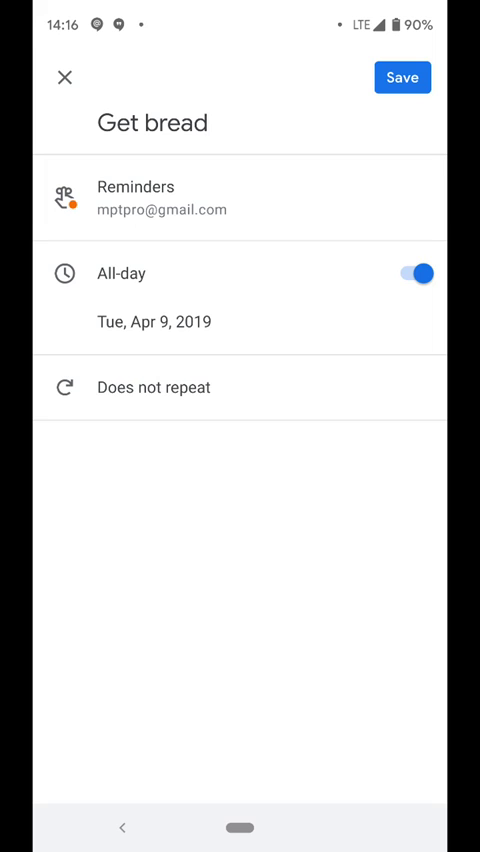
click(208, 124)
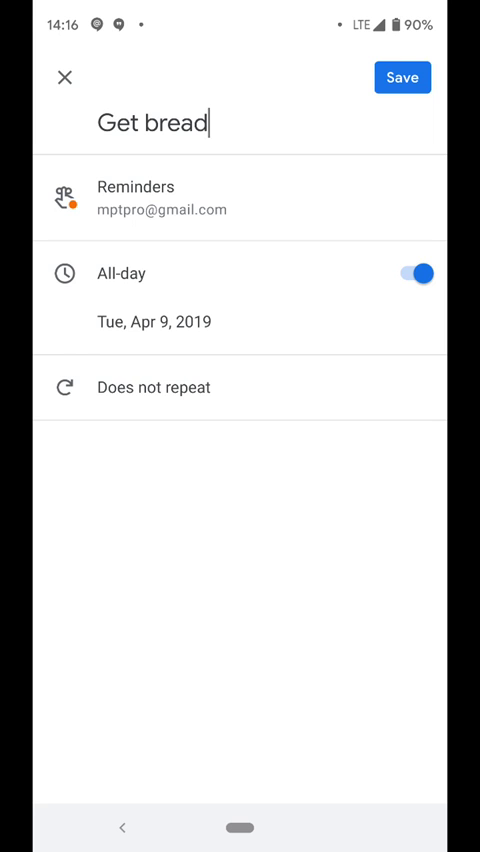
click(156, 388)
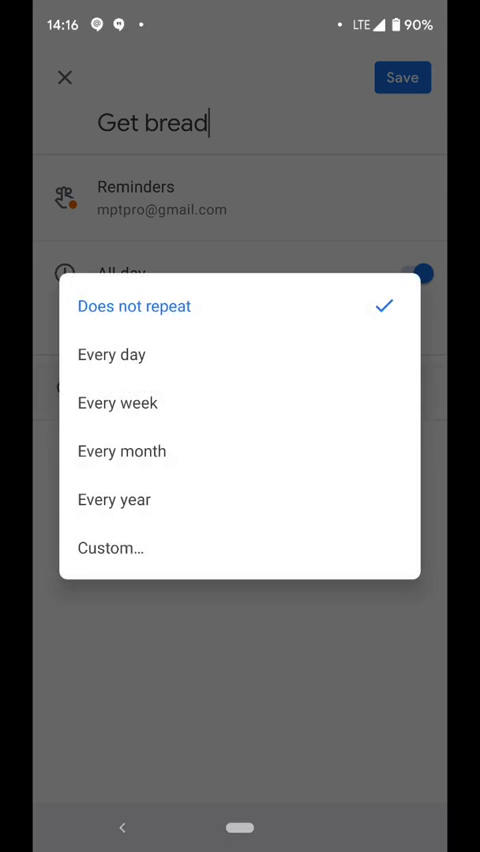
click(132, 306)
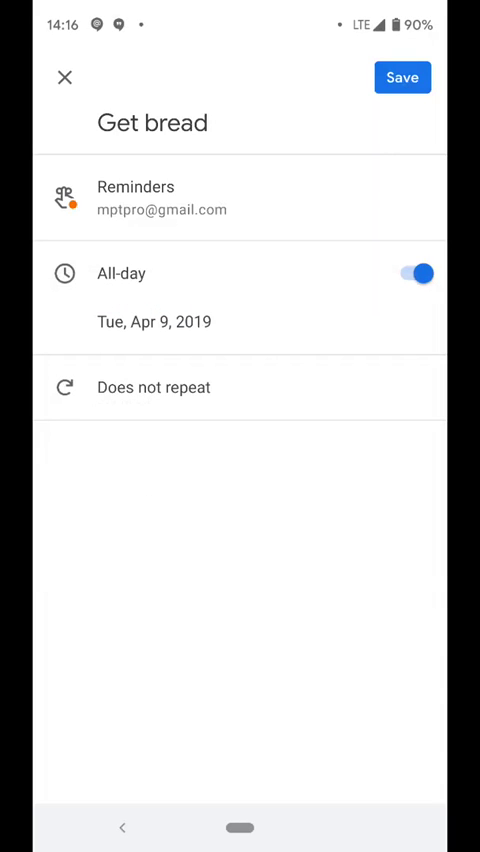
click(64, 76)
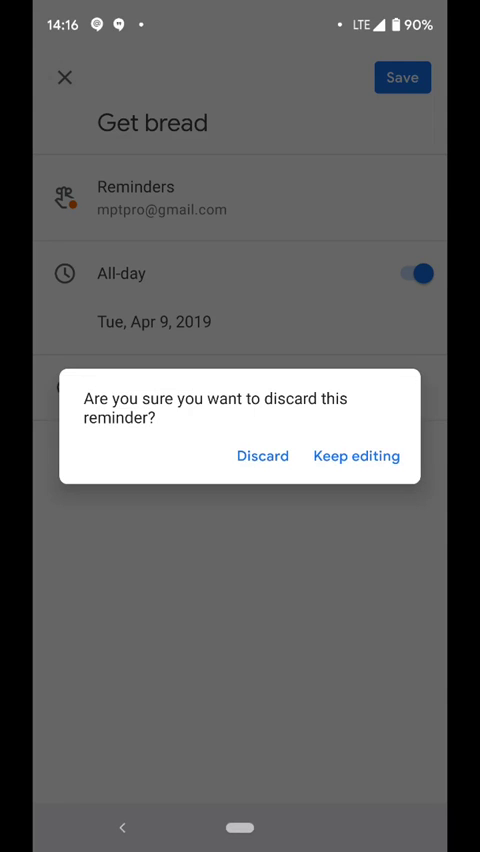
click(260, 456)
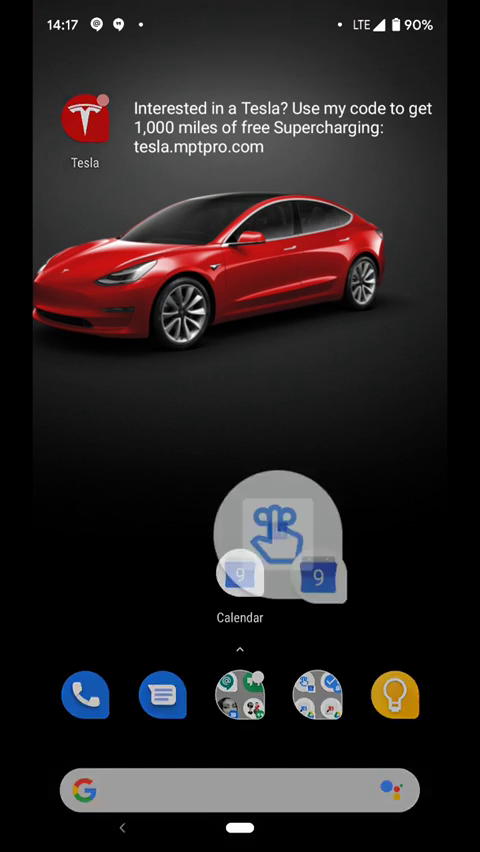
Place Calendar's 'New reminder' shortcut on the home screen beside the Calendar icon
click(240, 580)
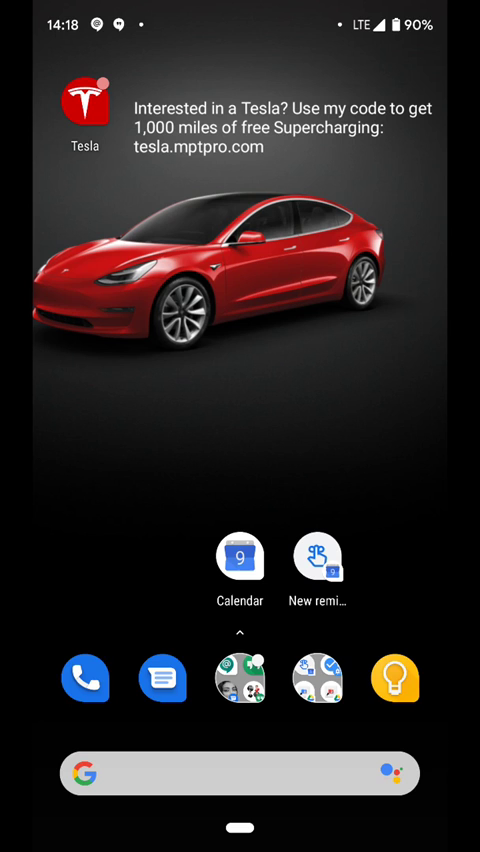
click(238, 568)
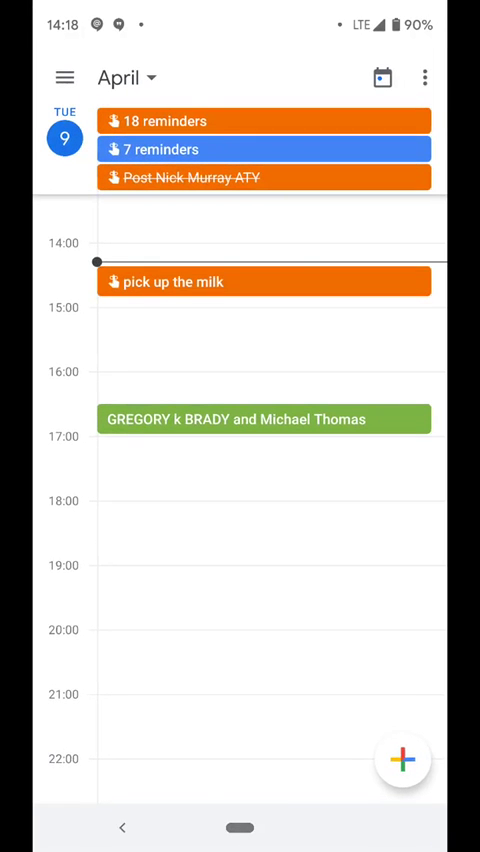
scroll(down, 3)
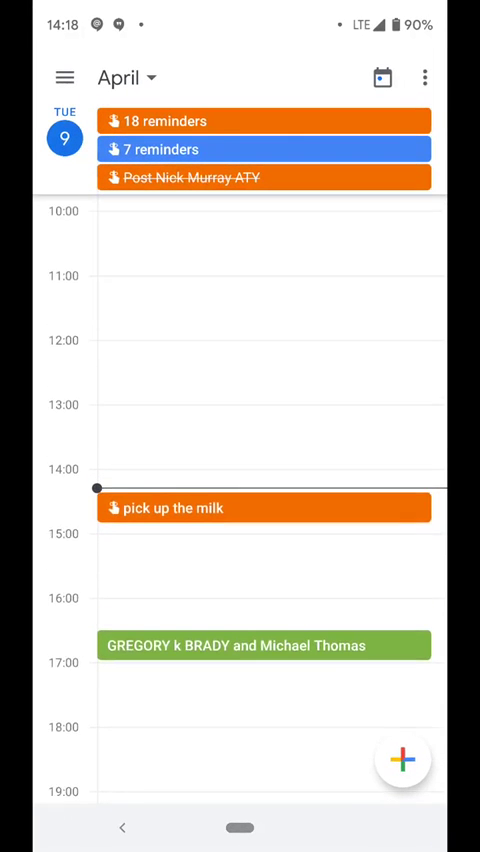
scroll(down, 3)
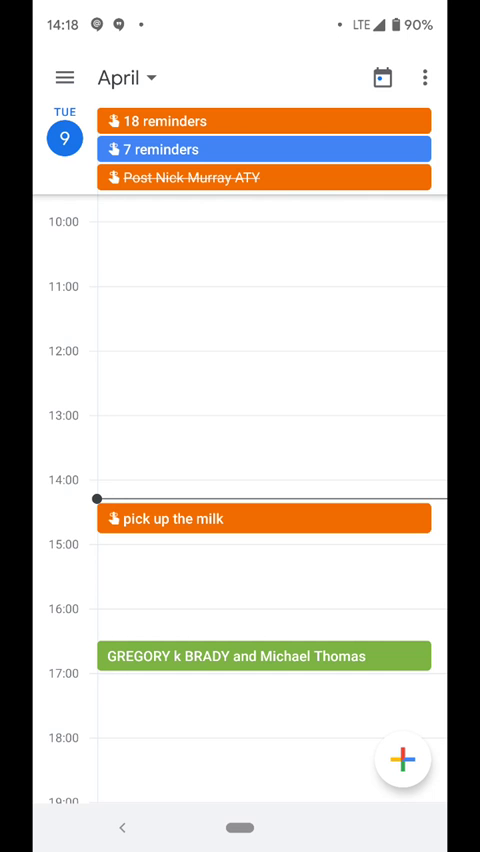
click(262, 518)
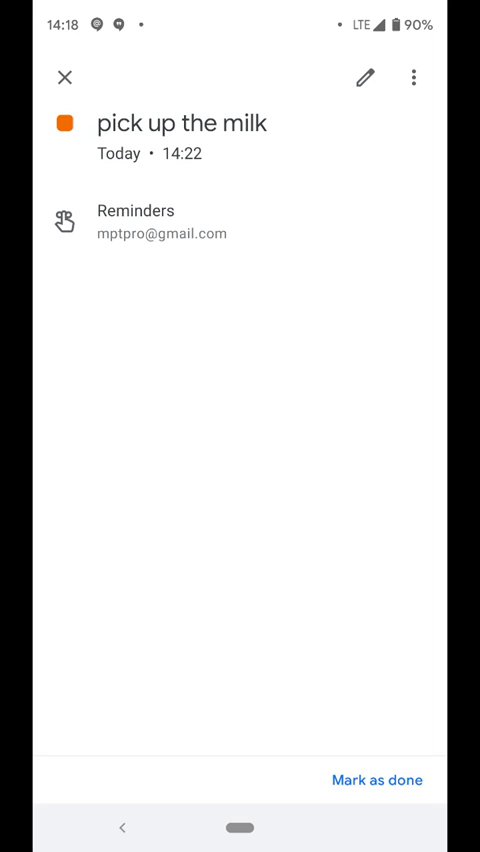
click(64, 76)
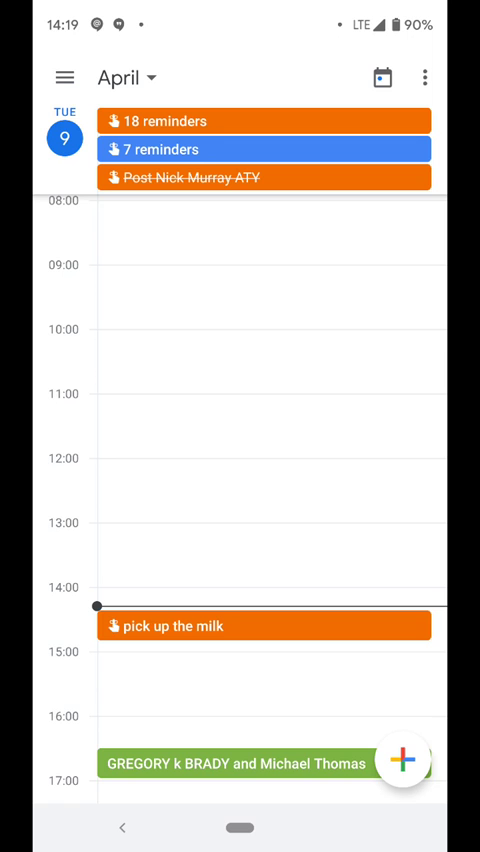
scroll(down, 3)
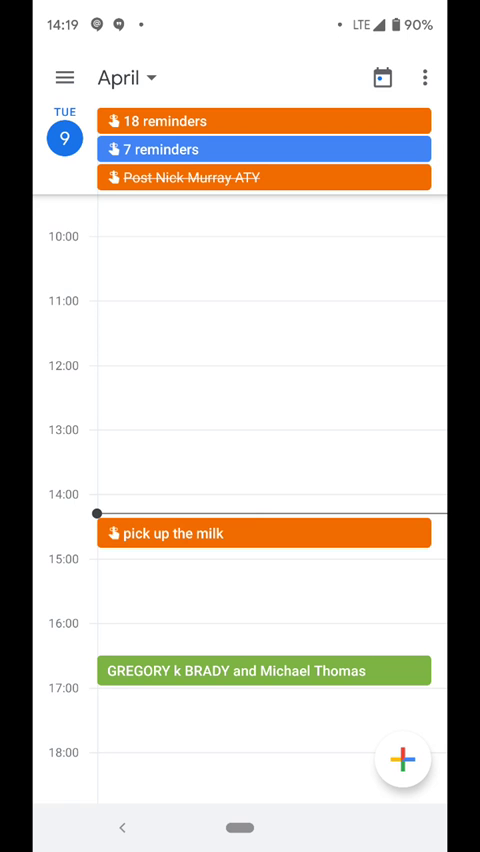
key(home)
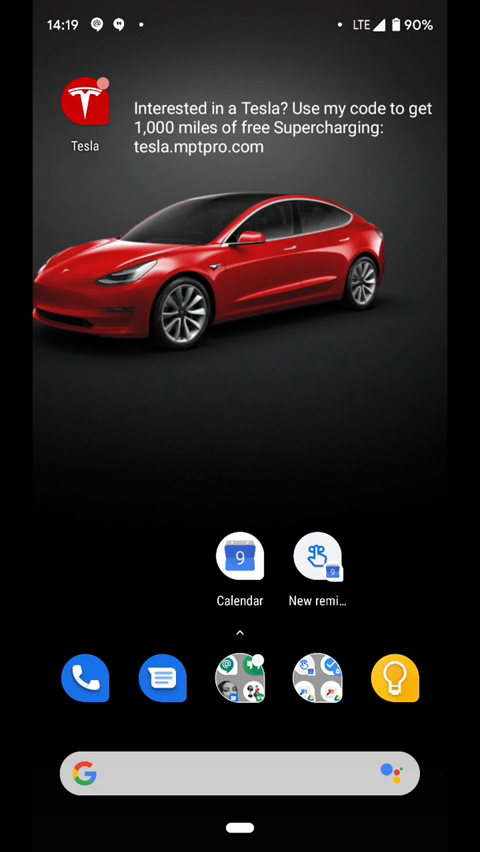
Create a 'Get millk' reminder for tomorrow from the New reminder shortcut
click(240, 568)
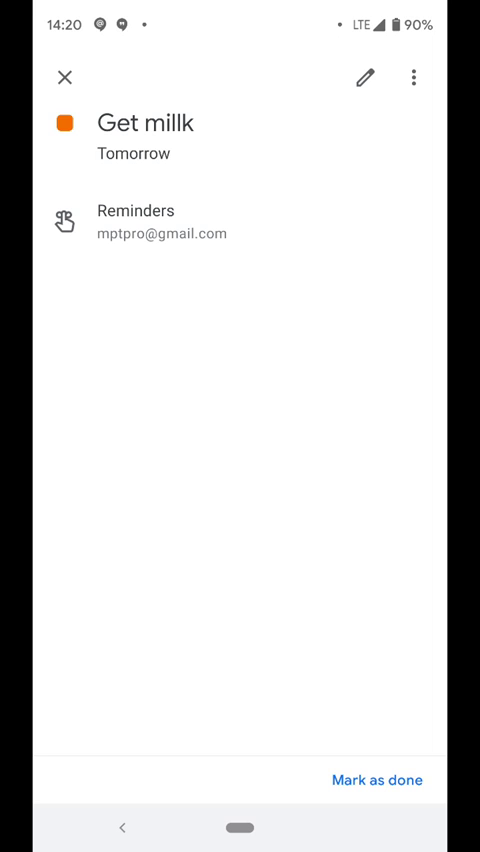
Change 'Get millk' from all-day to a 13:00 timed reminder on Wed, Apr 10 and save it
click(364, 76)
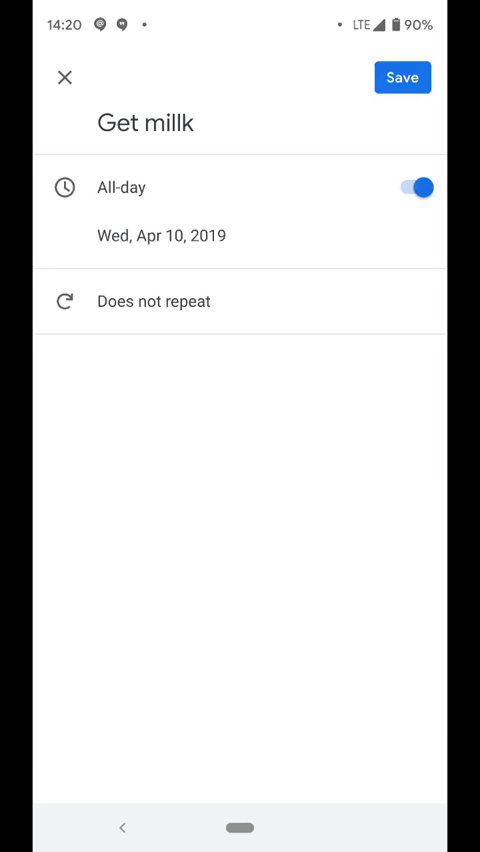
click(418, 188)
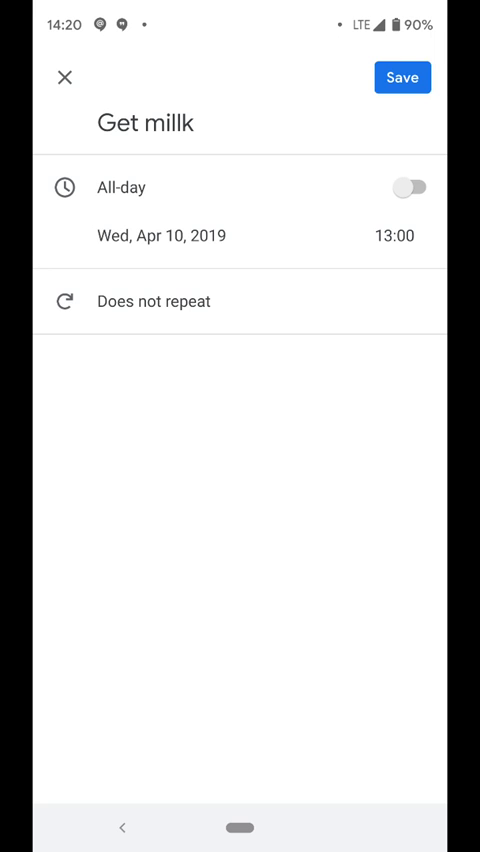
click(404, 76)
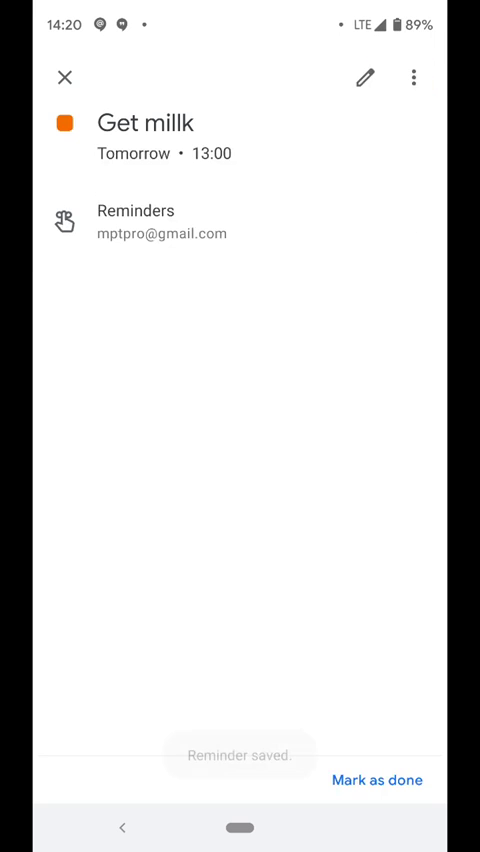
click(64, 78)
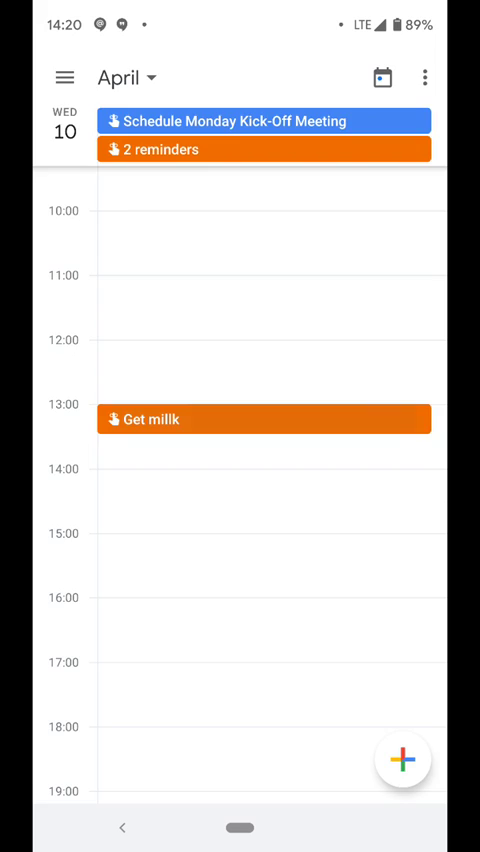
Set 'Get millk' back to all-day, save it, and preview it in the Calendar agenda widget
click(264, 420)
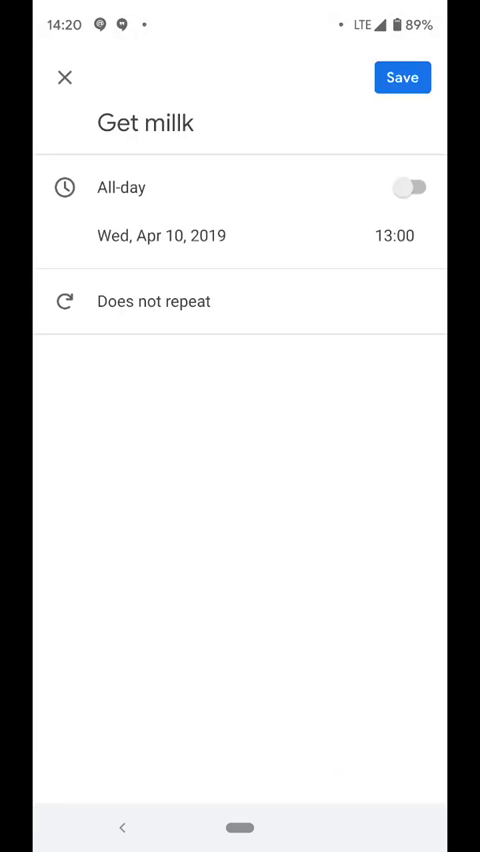
click(408, 188)
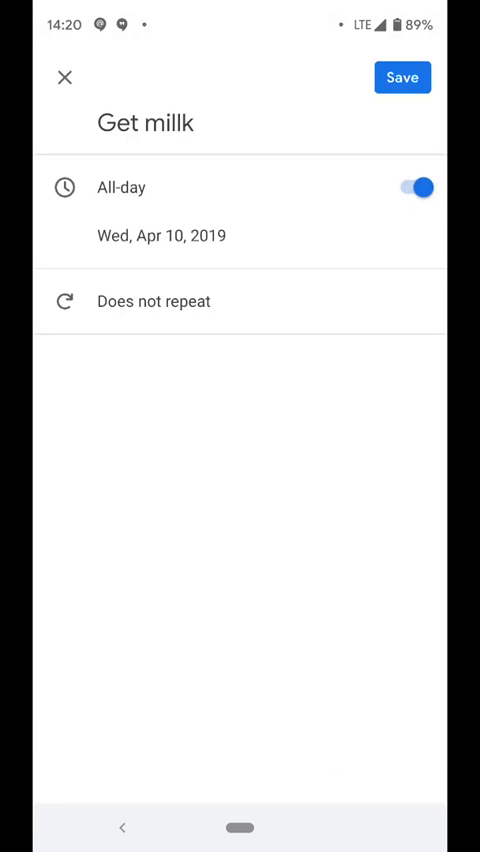
click(404, 76)
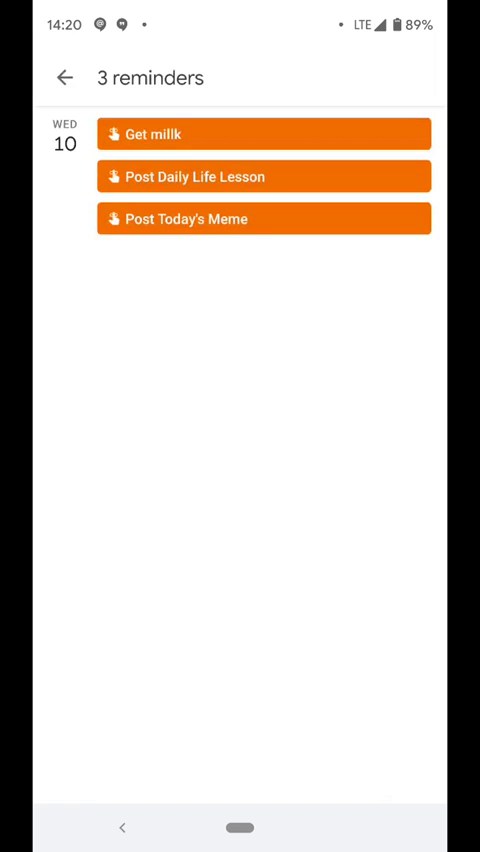
click(64, 76)
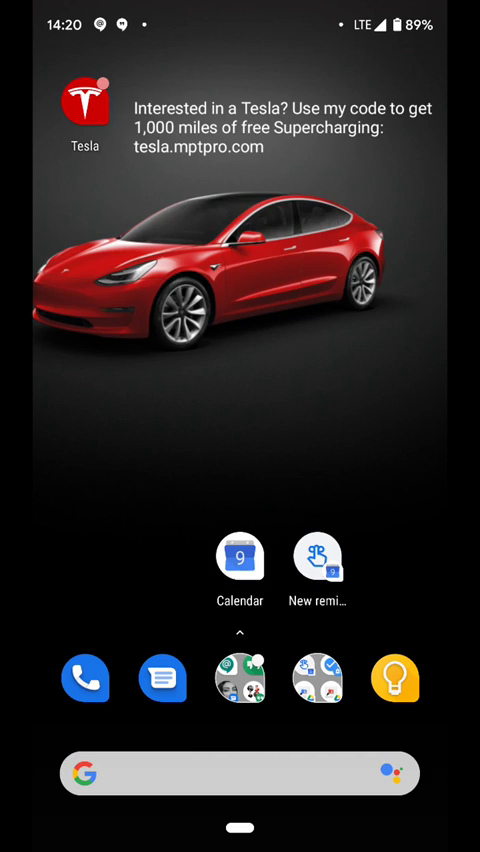
click(240, 570)
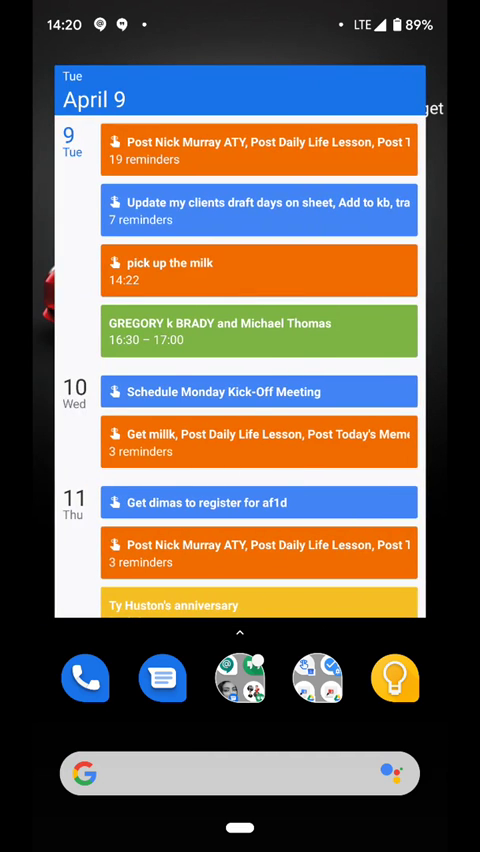